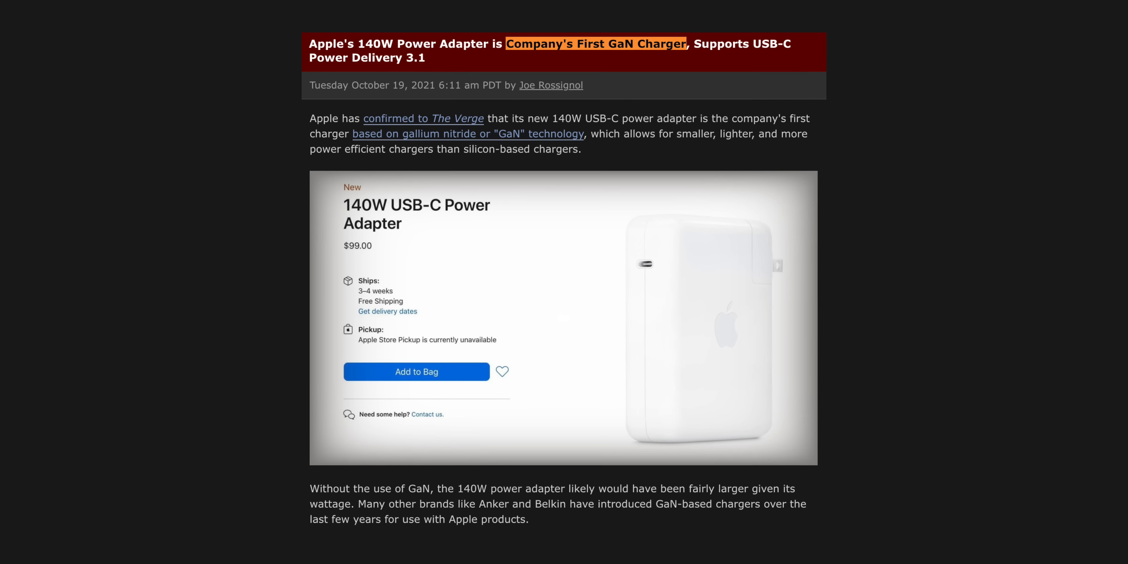
scroll(up, 3)
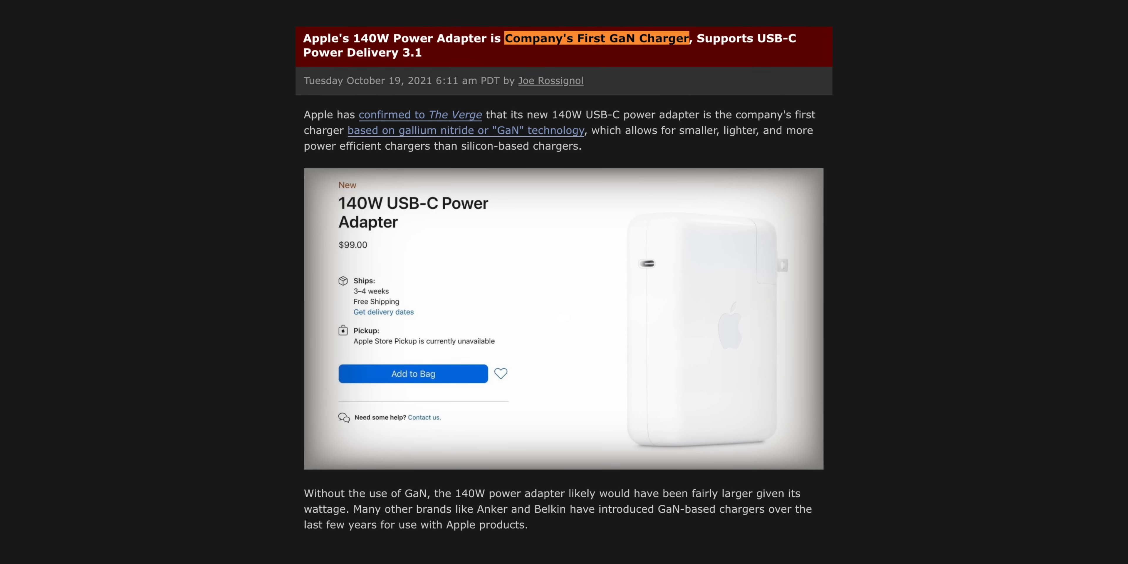